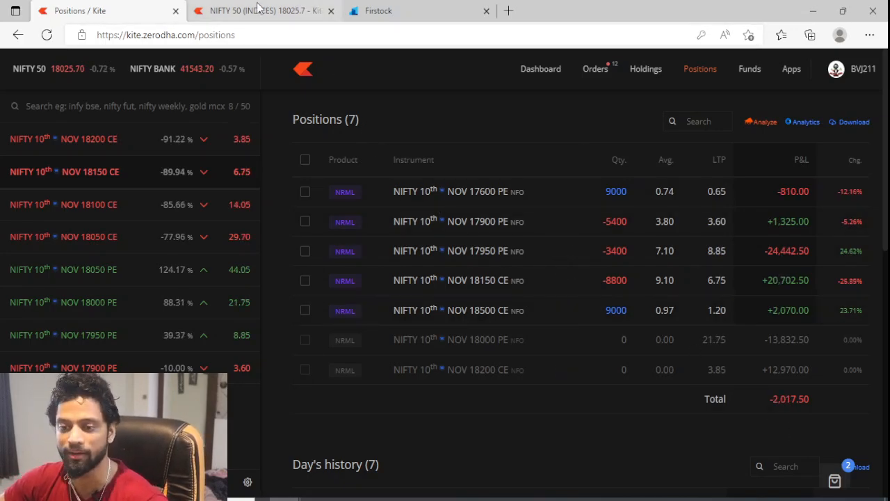
- Check the NIFTY 50 chart, search the watchlist for 18000, then revisit the chart
left_click(264, 11)
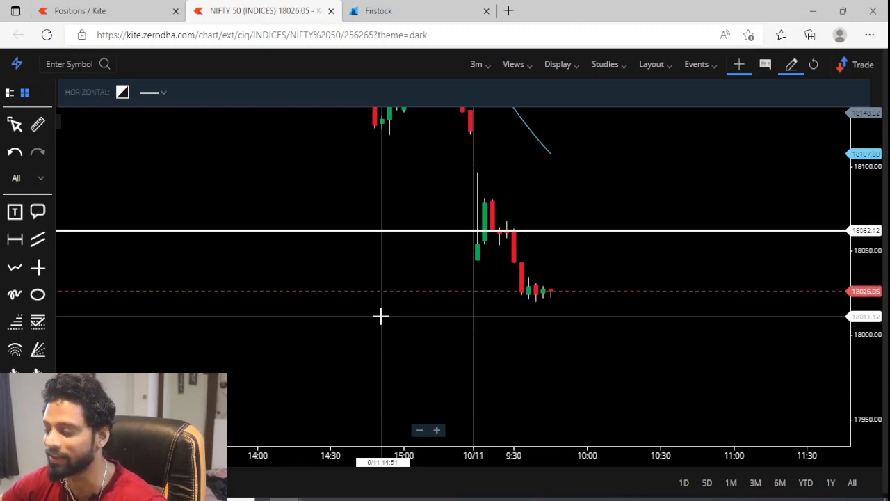
left_click(104, 10)
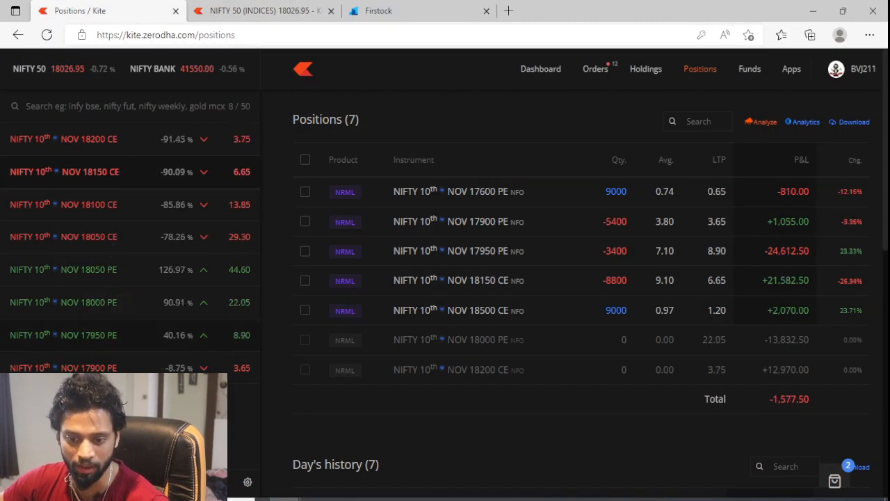
left_click(125, 106)
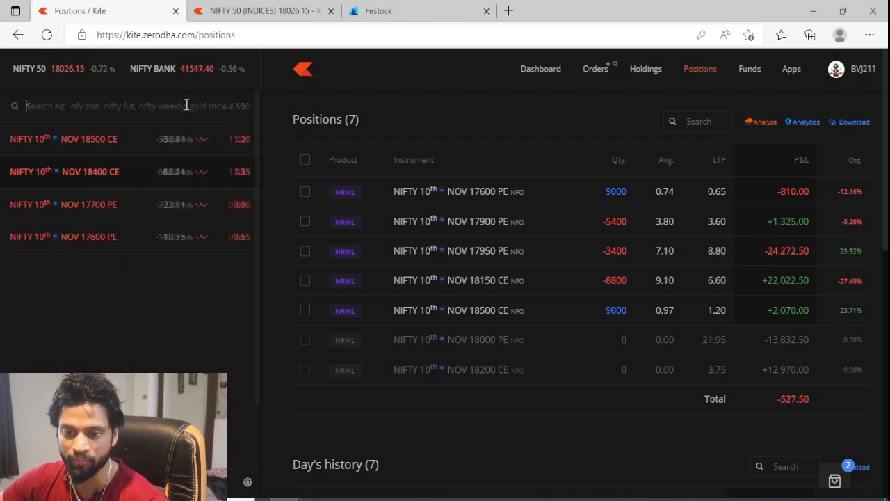
type("18000")
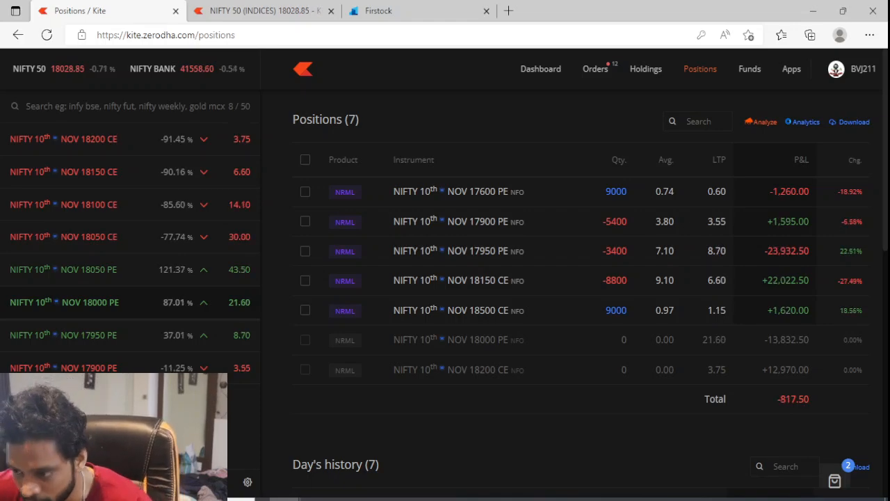
mouse_move(564, 369)
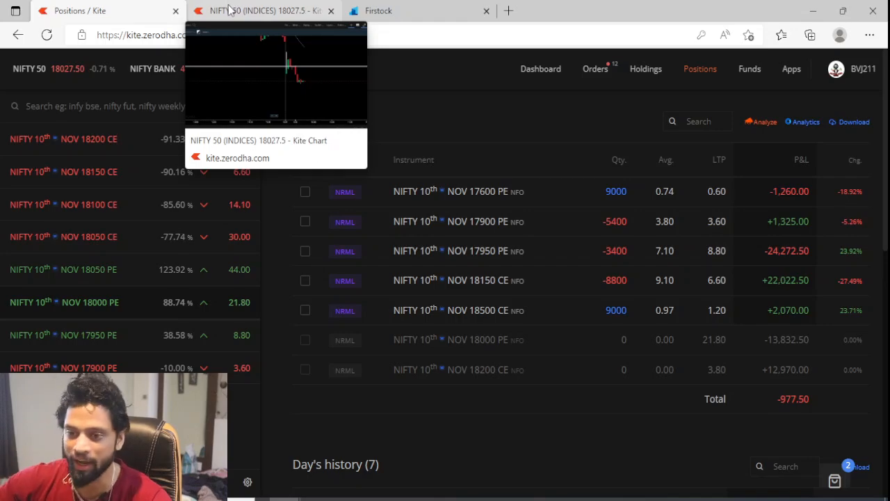
left_click(261, 10)
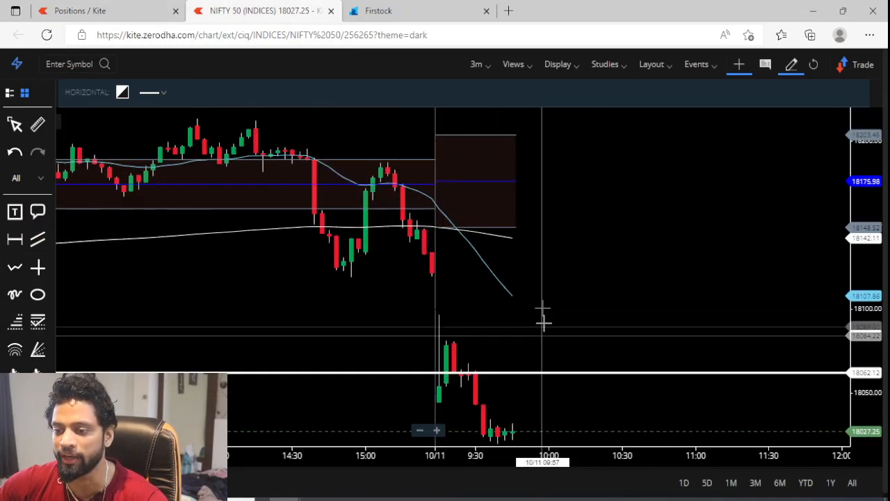
mouse_move(593, 228)
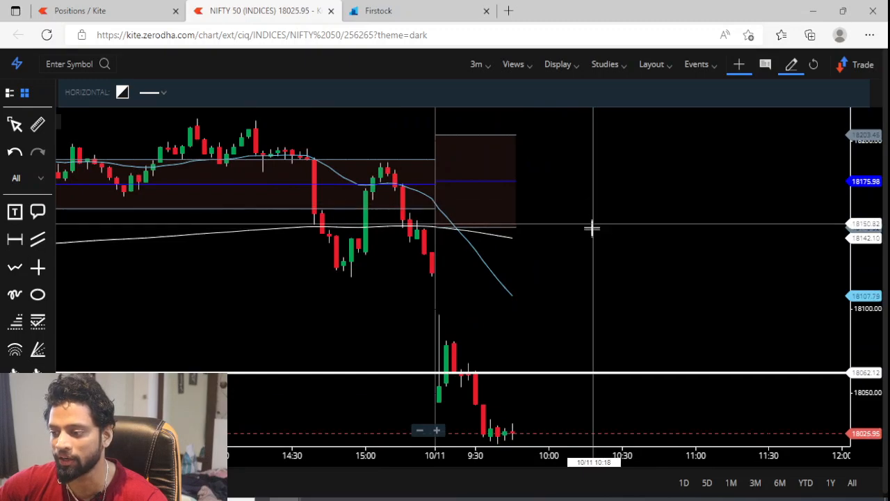
mouse_move(583, 228)
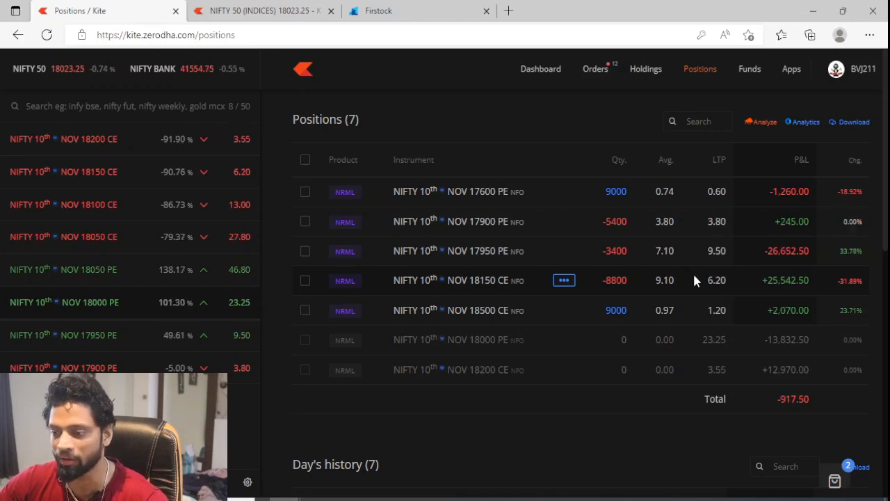
mouse_move(661, 435)
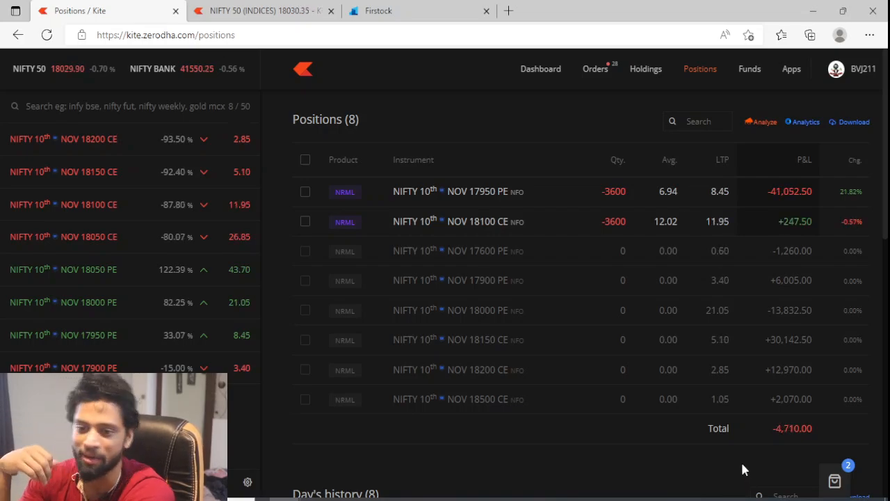
left_click(261, 10)
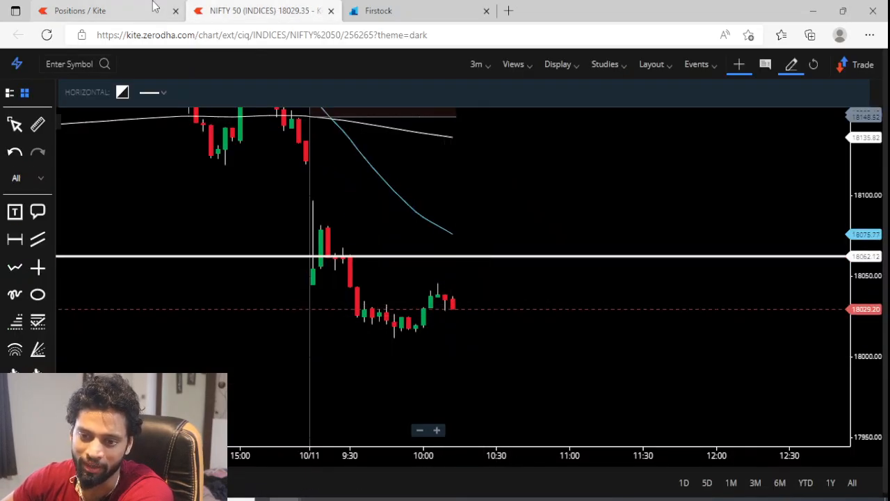
left_click(80, 10)
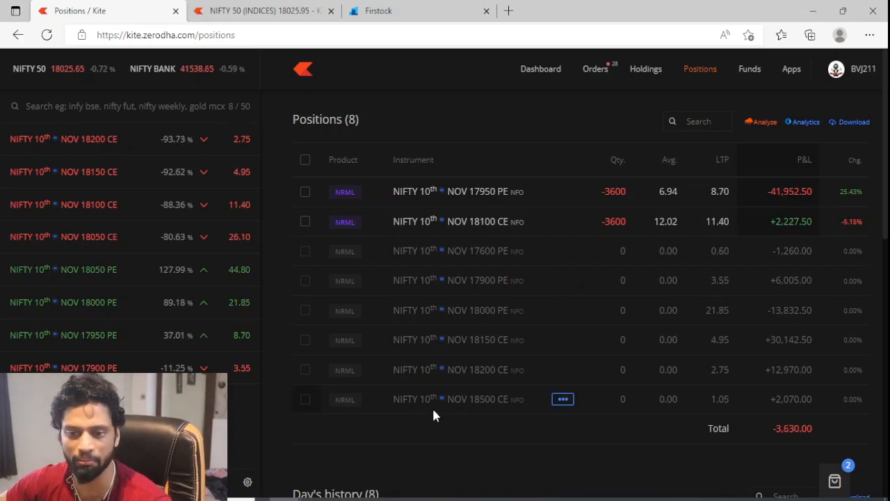
left_click(261, 11)
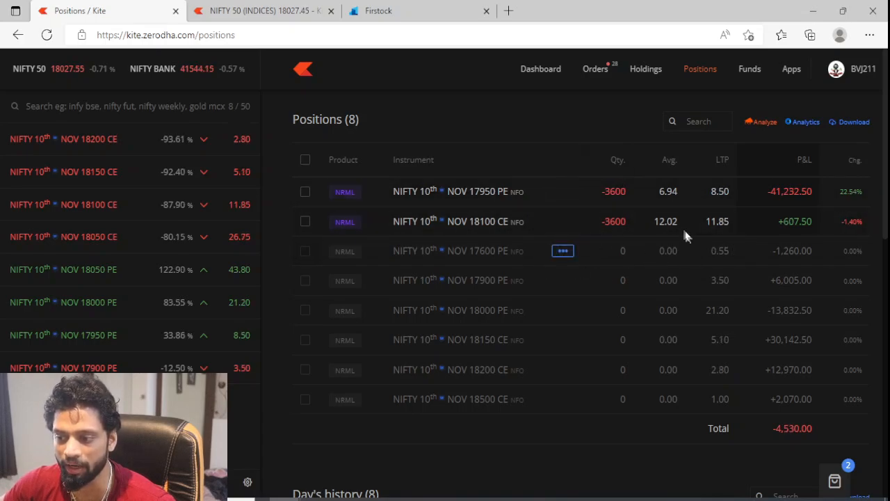
mouse_move(608, 398)
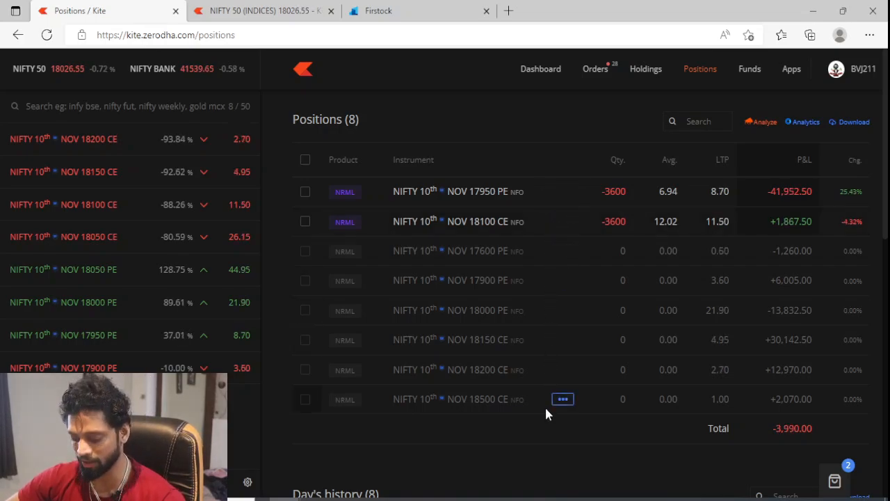
mouse_move(174, 138)
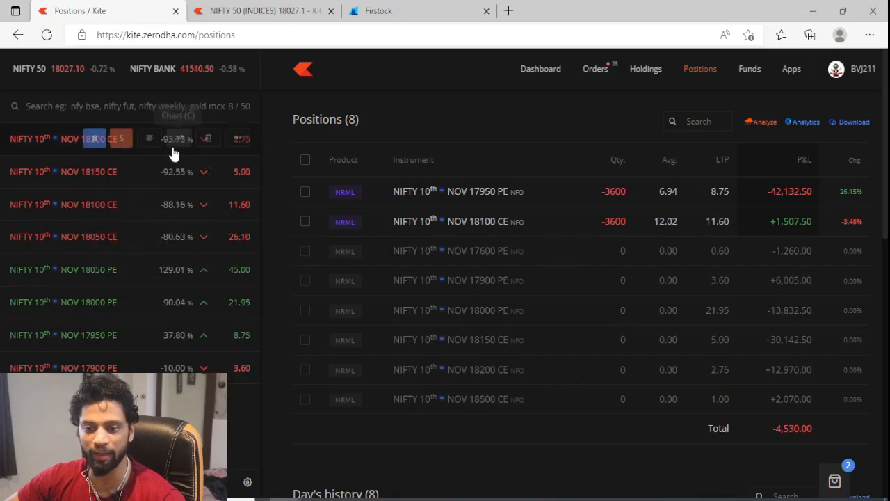
- Display the NIFTY 10th NOV 18200 CE option chart from its watchlist row
left_click(178, 138)
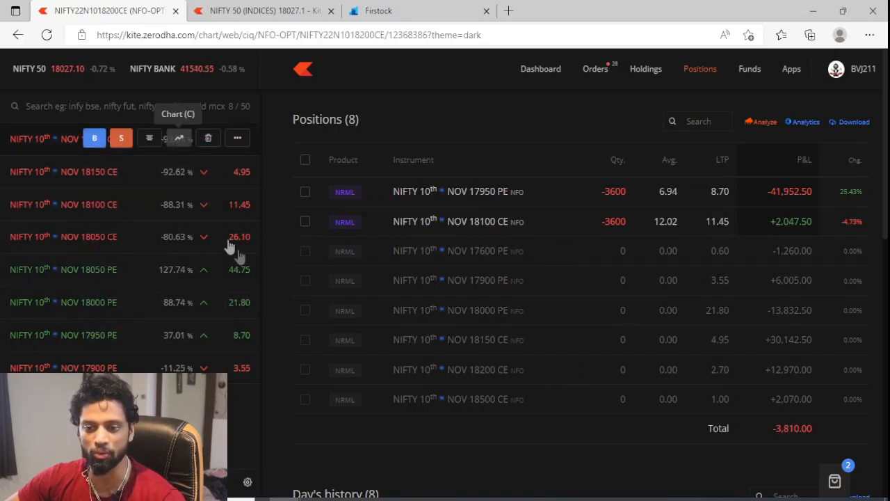
left_click(178, 137)
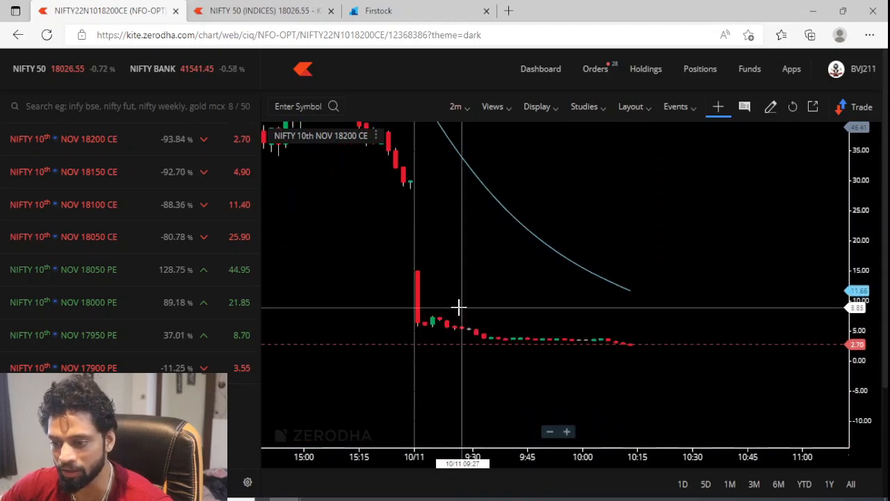
mouse_move(448, 327)
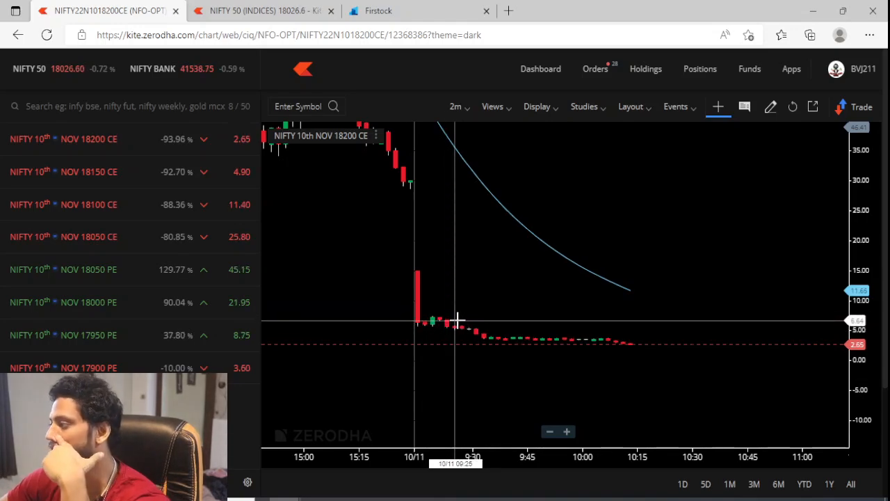
mouse_move(701, 69)
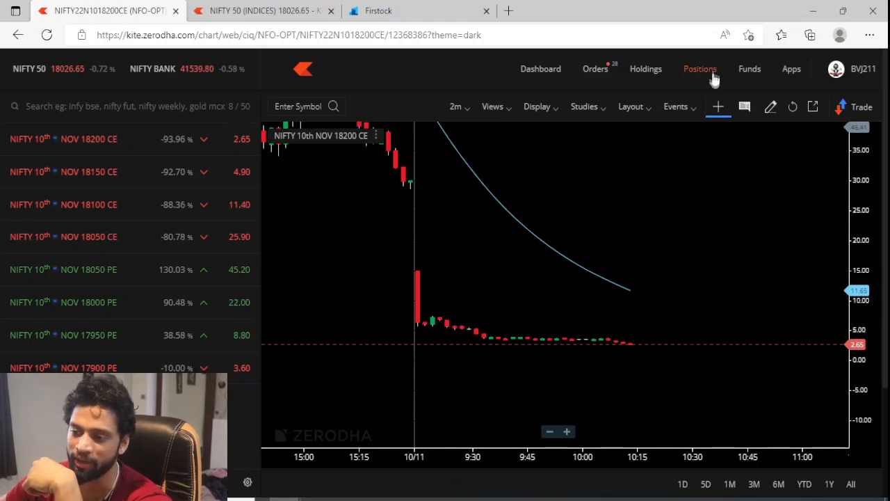
- Review the open positions list, then switch to the NIFTY 50 index chart
left_click(700, 68)
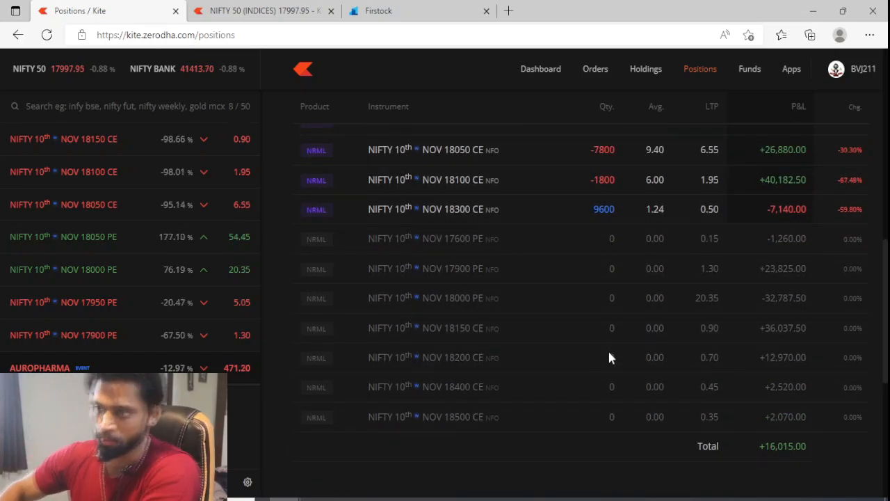
scroll("up", 3)
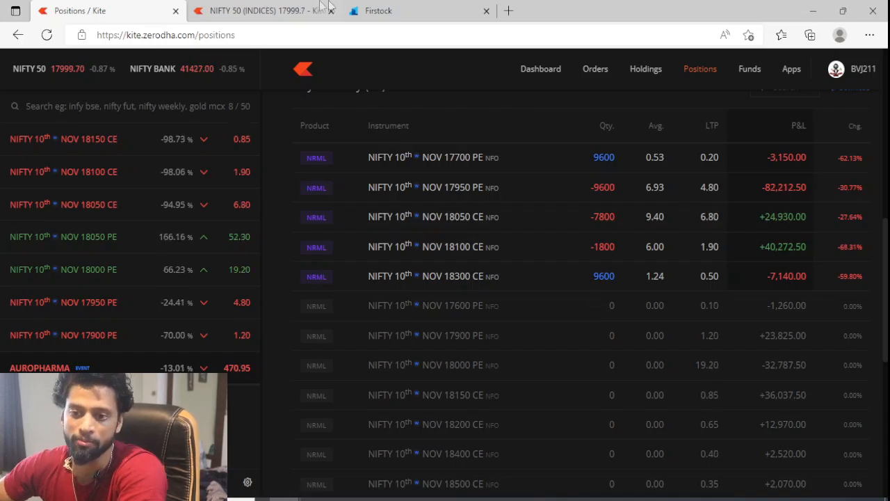
left_click(261, 10)
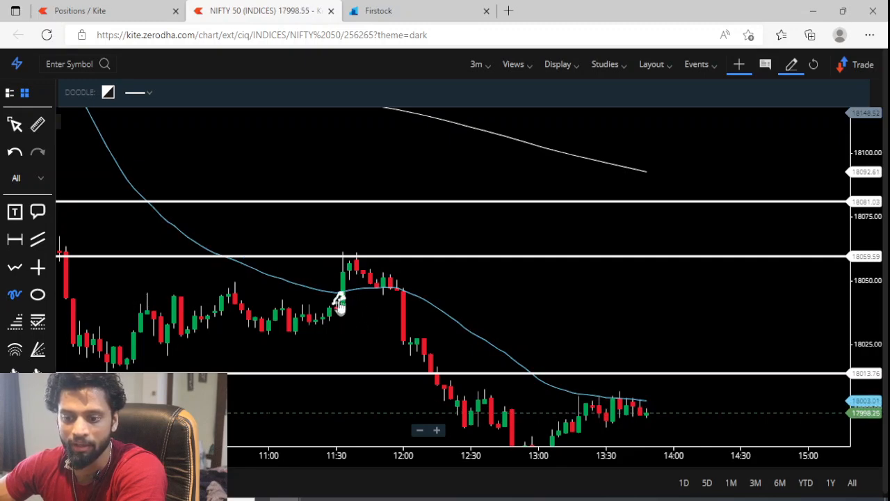
mouse_move(339, 296)
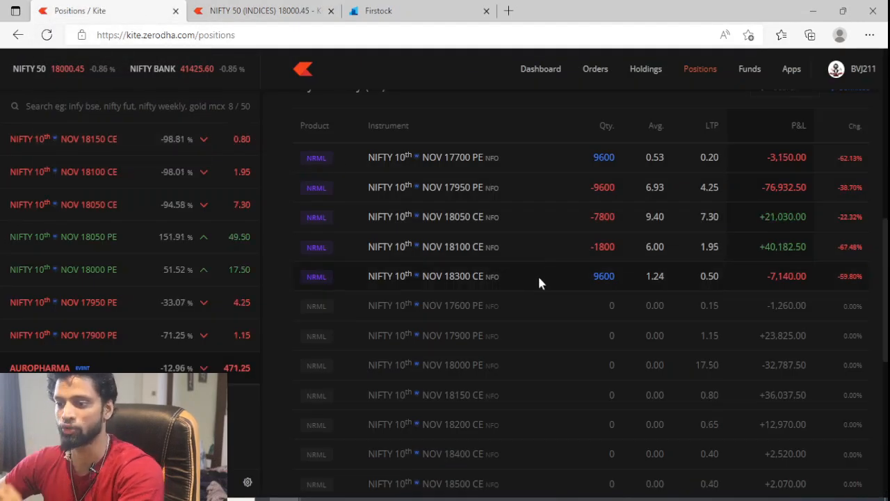
mouse_move(581, 315)
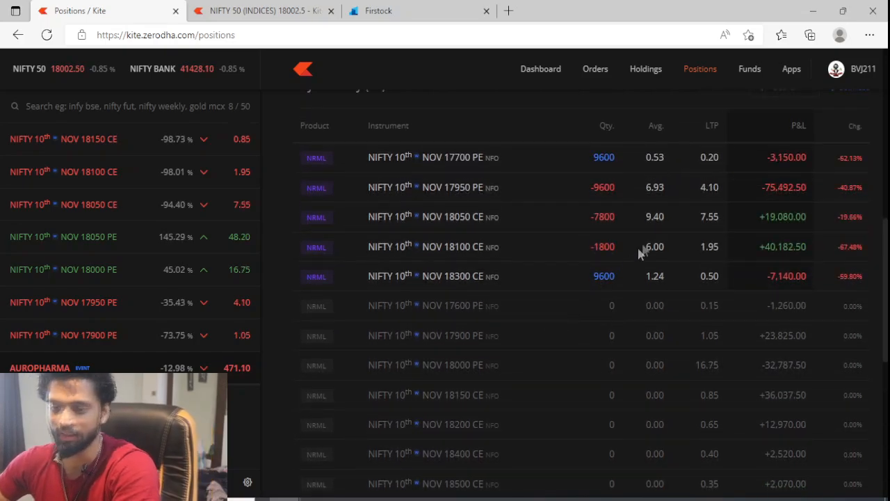
mouse_move(279, 252)
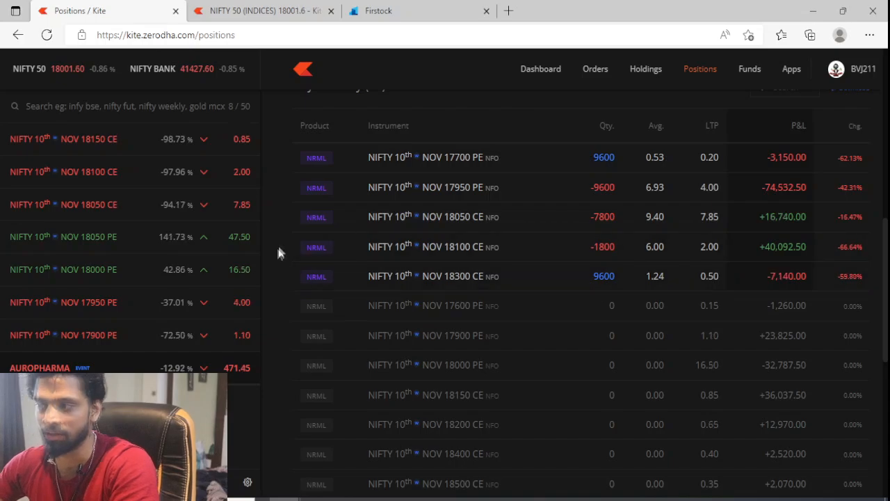
mouse_move(522, 232)
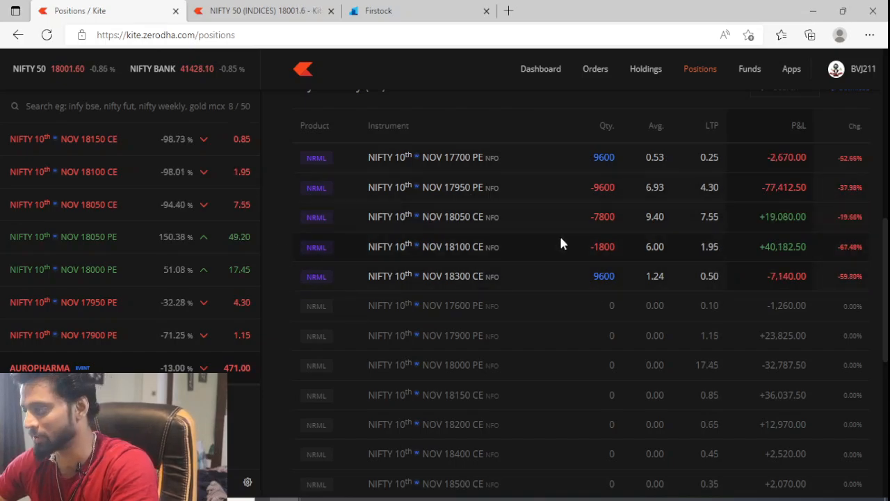
- Scroll down to the positions Total of +17,125.00 and the Breakdown section
scroll("down", 3)
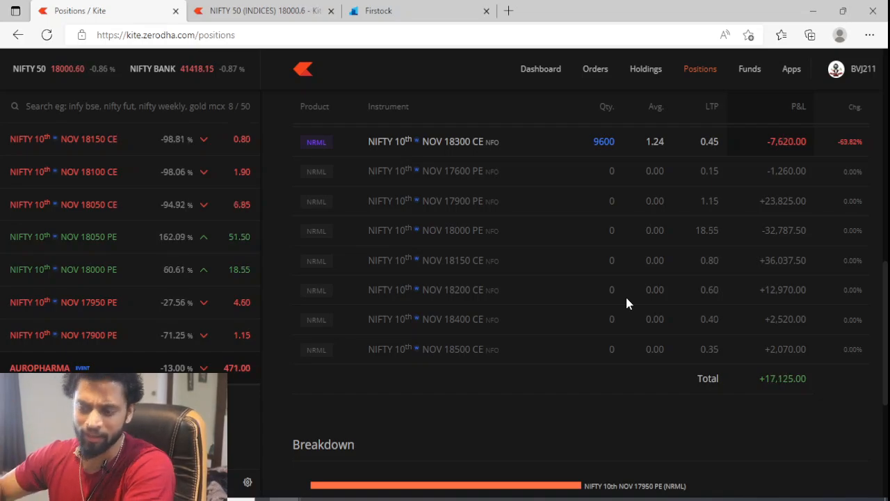
- Scroll up to the short 18000 PE, short 18050 CE and long 18200 CE positions
scroll("up", 3)
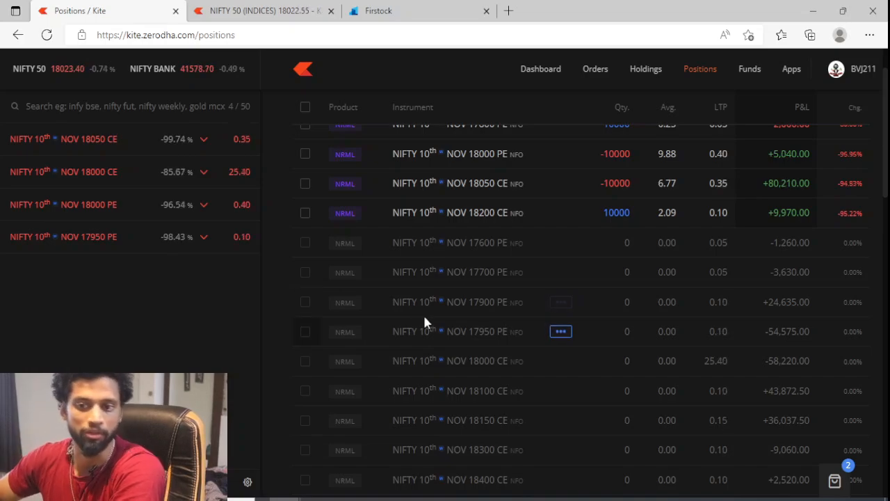
- View the order book of completed and cancelled NIFTY 10th NOV option orders
left_click(264, 11)
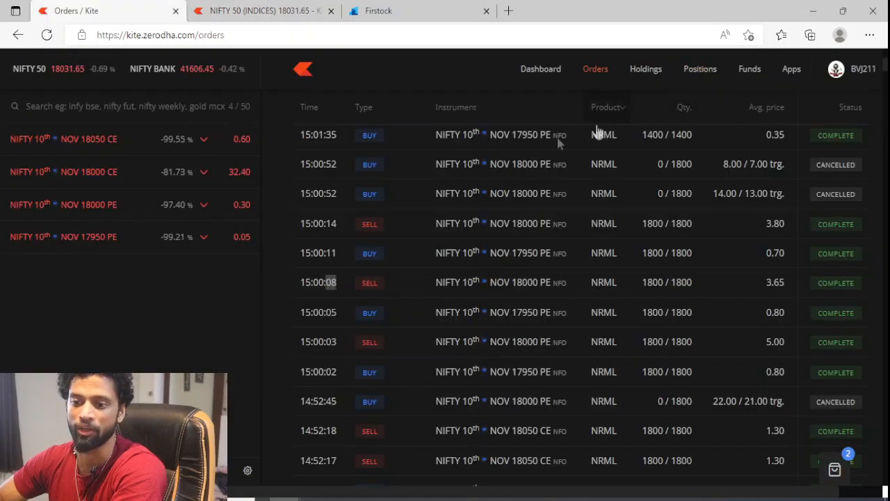
mouse_move(587, 230)
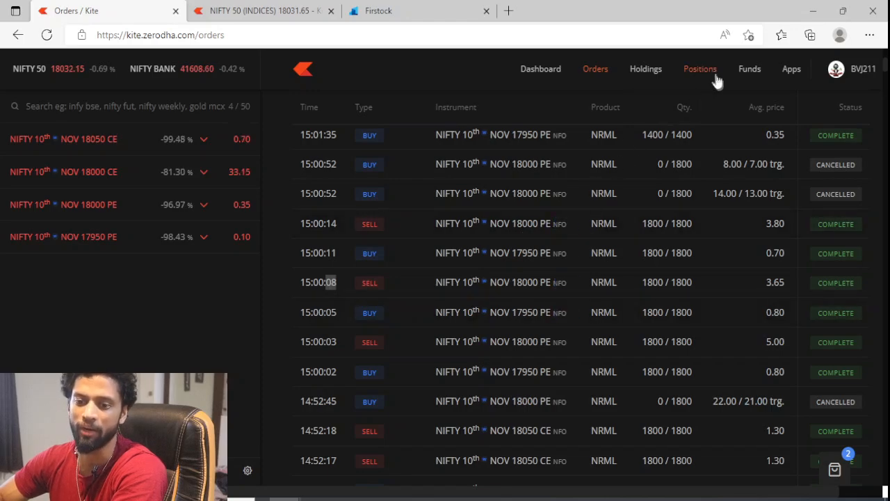
- Return to Positions and scroll up to the four open NIFTY NOV legs
left_click(699, 69)
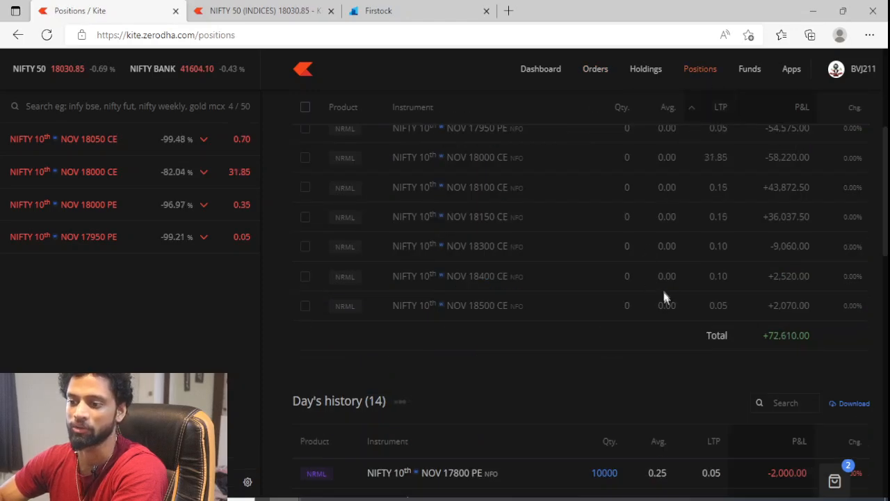
scroll("up", 3)
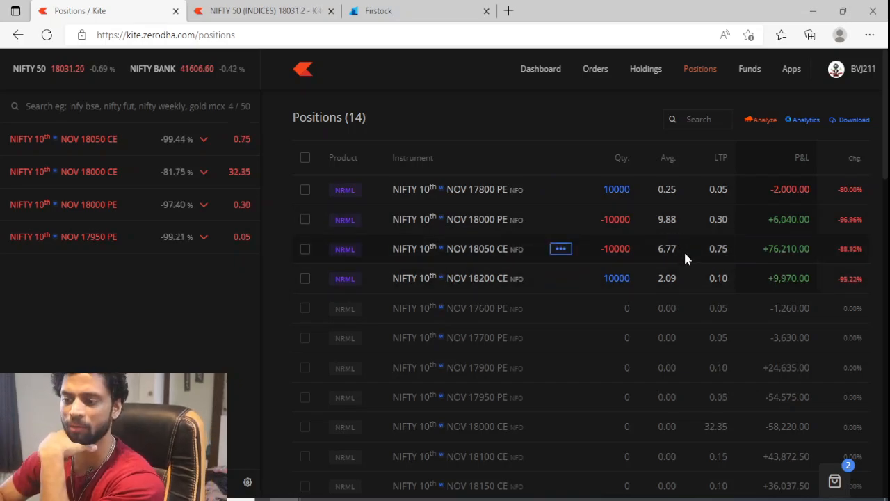
mouse_move(750, 69)
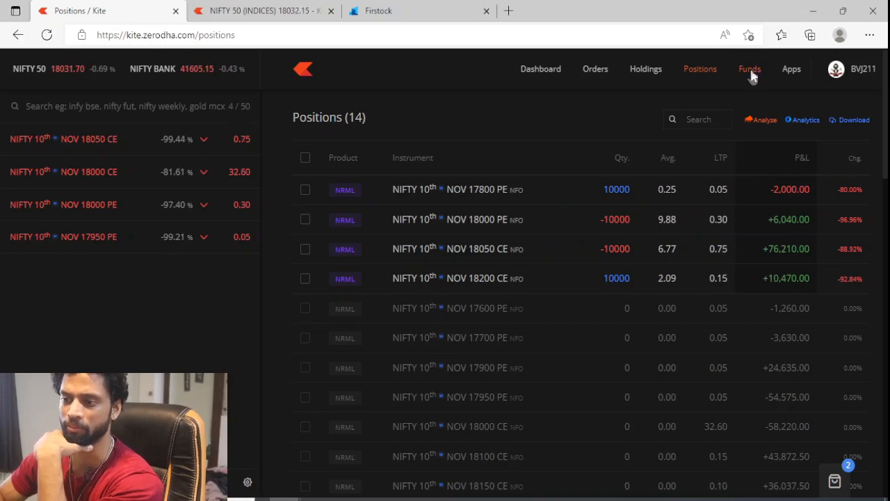
- Check equity margin (8,20,946.17 available, 90,41,071.53 used), then return to Positions
left_click(750, 69)
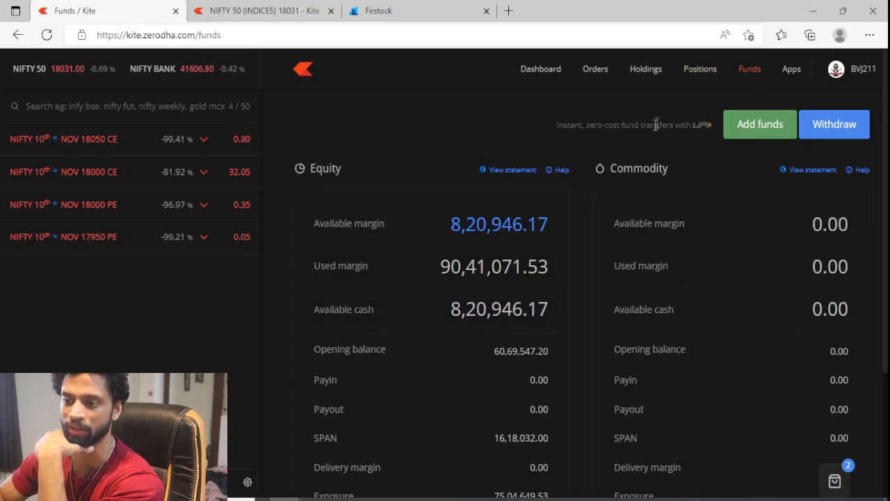
left_click(700, 68)
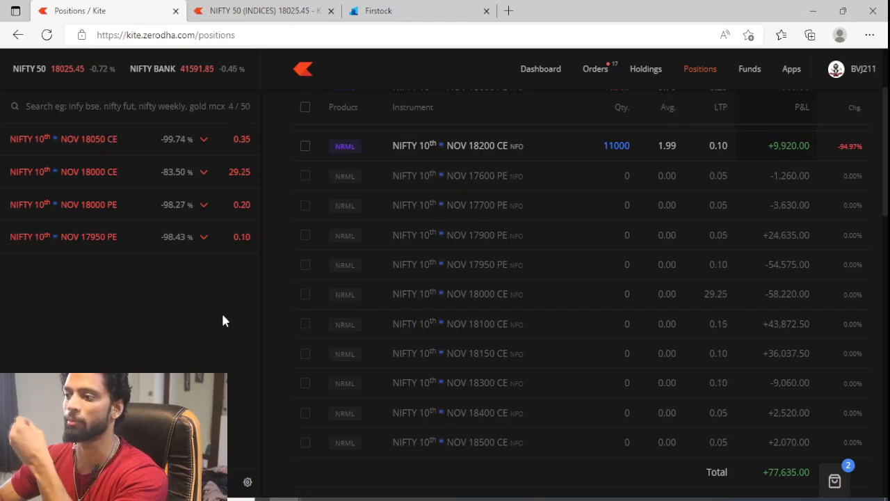
mouse_move(309, 274)
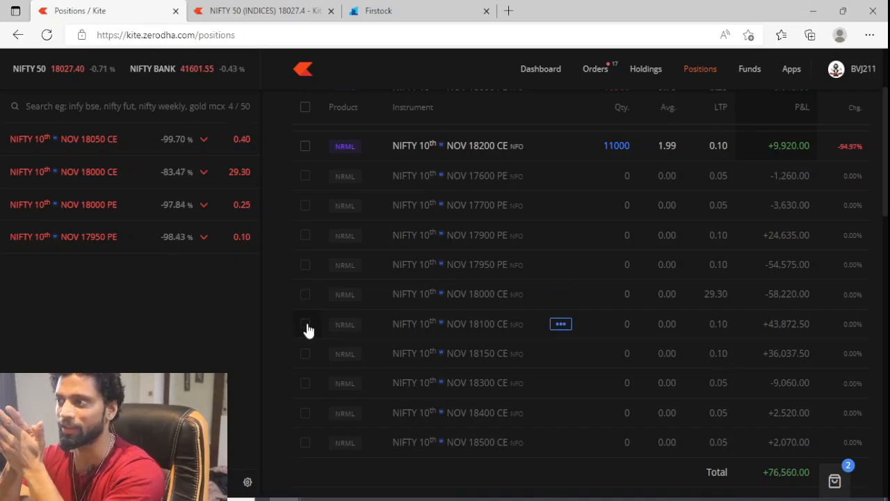
mouse_move(344, 353)
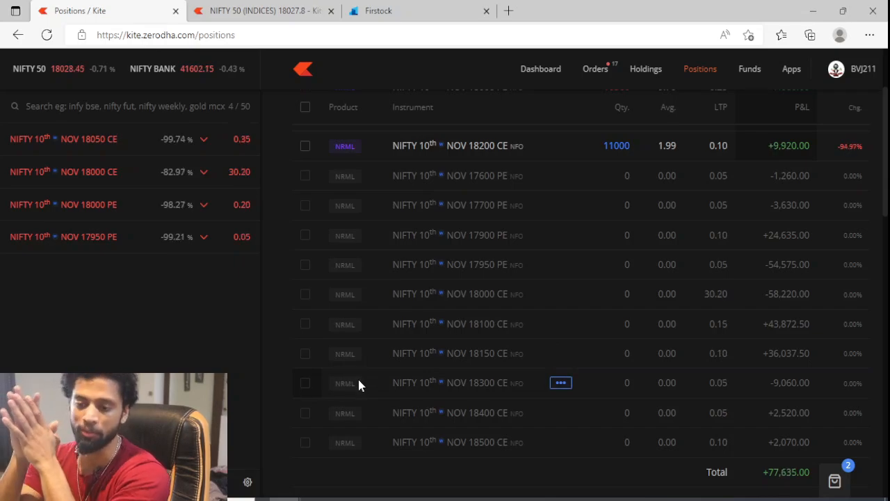
mouse_move(360, 368)
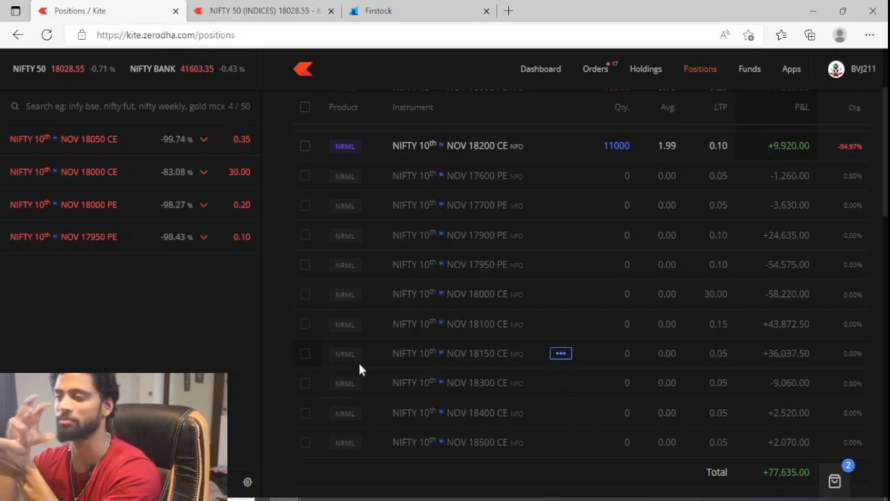
mouse_move(359, 382)
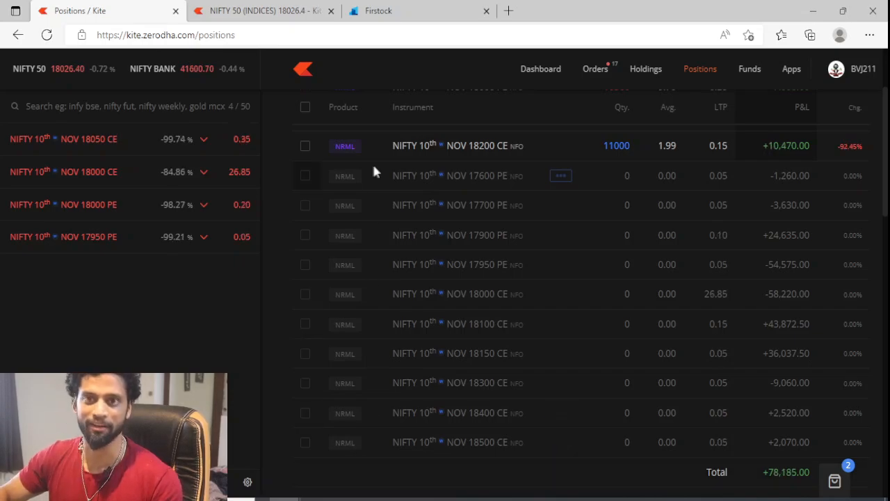
mouse_move(264, 11)
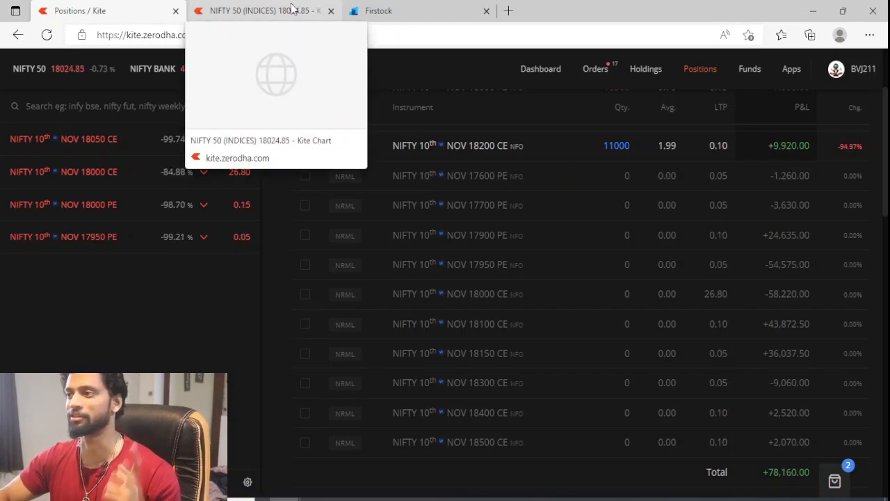